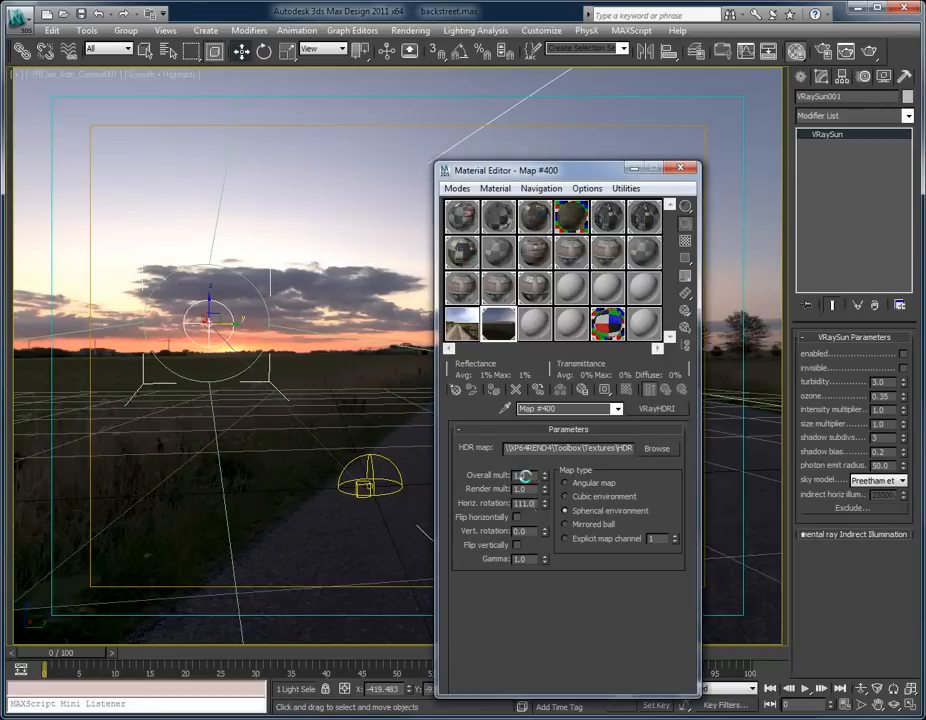
- Bring up the Environment and Effects settings from the Rendering menu beside the HDRI material
click(408, 30)
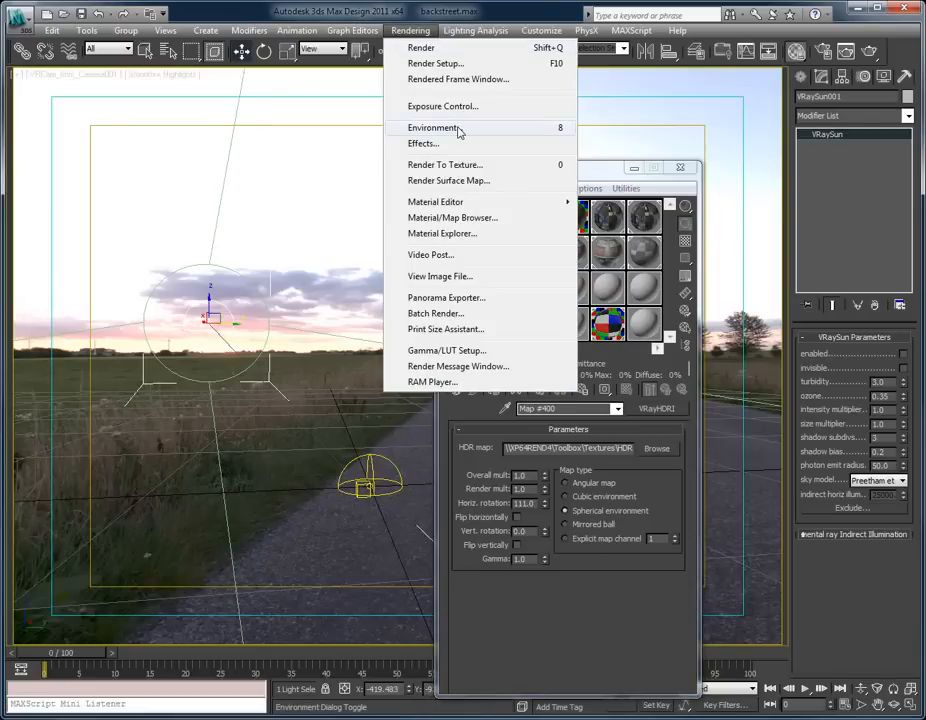
click(430, 128)
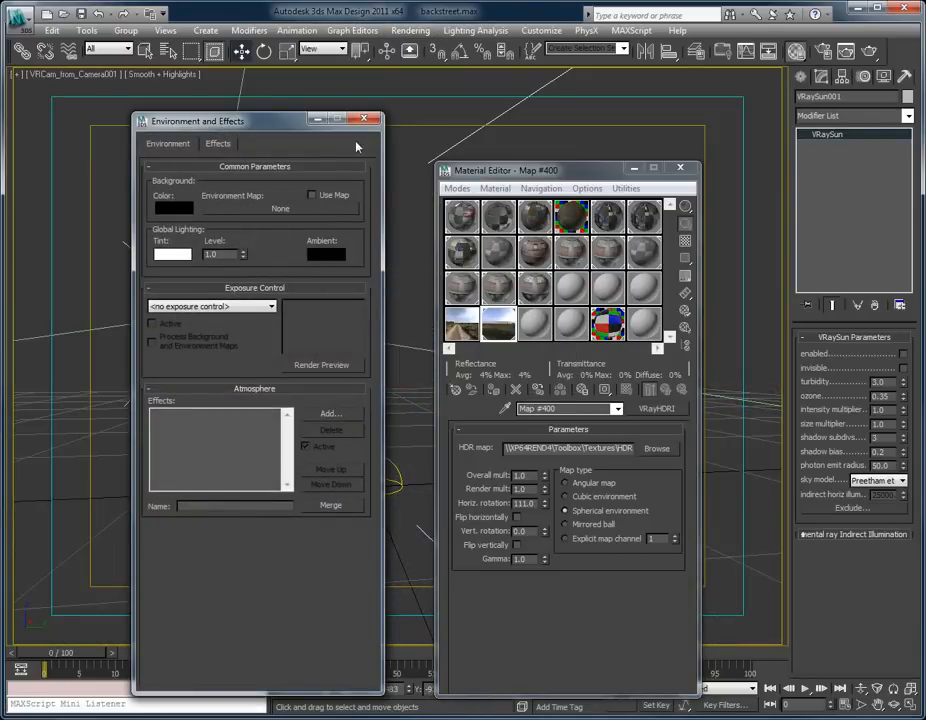
- Assign the HDRI sunset sky as the environment map, render it, then list the scene's cameras and lights
click(368, 120)
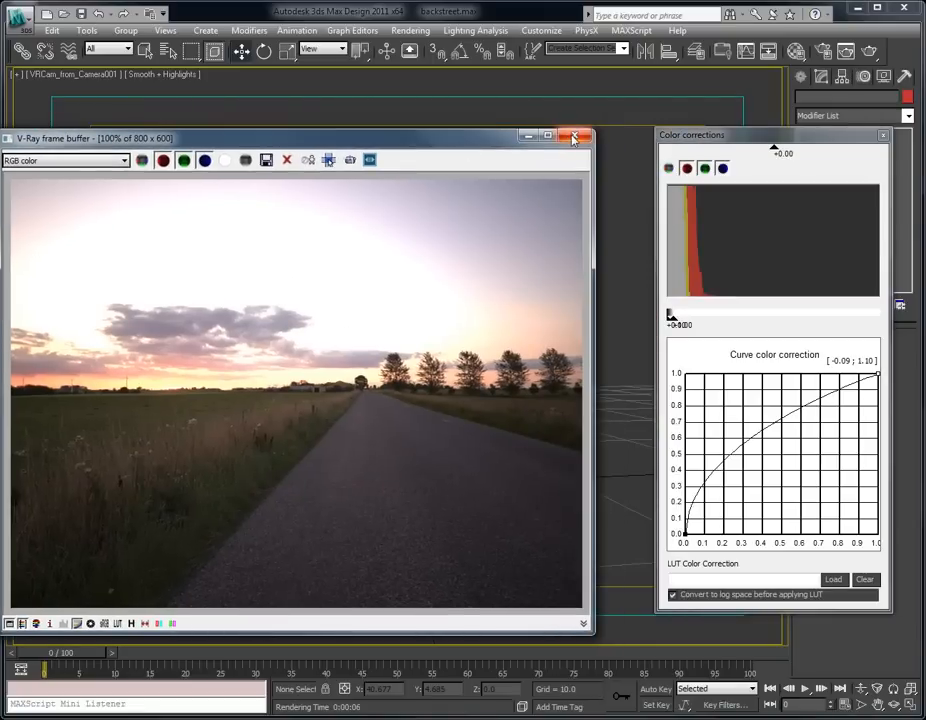
click(572, 136)
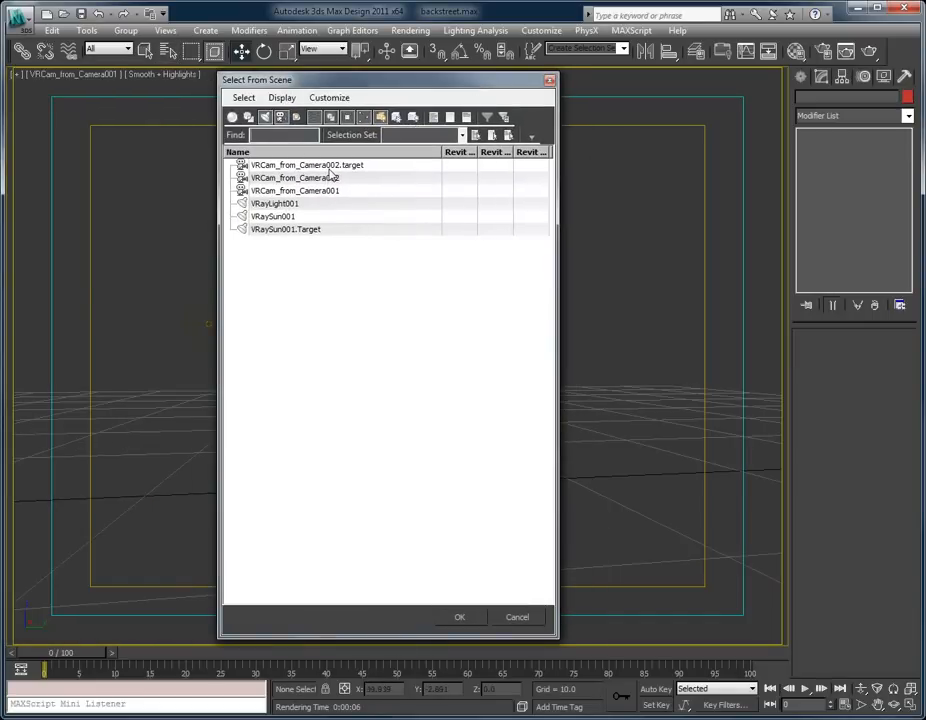
- Pick the alley geometry from Select From Scene and render it against the sunset sky
click(460, 616)
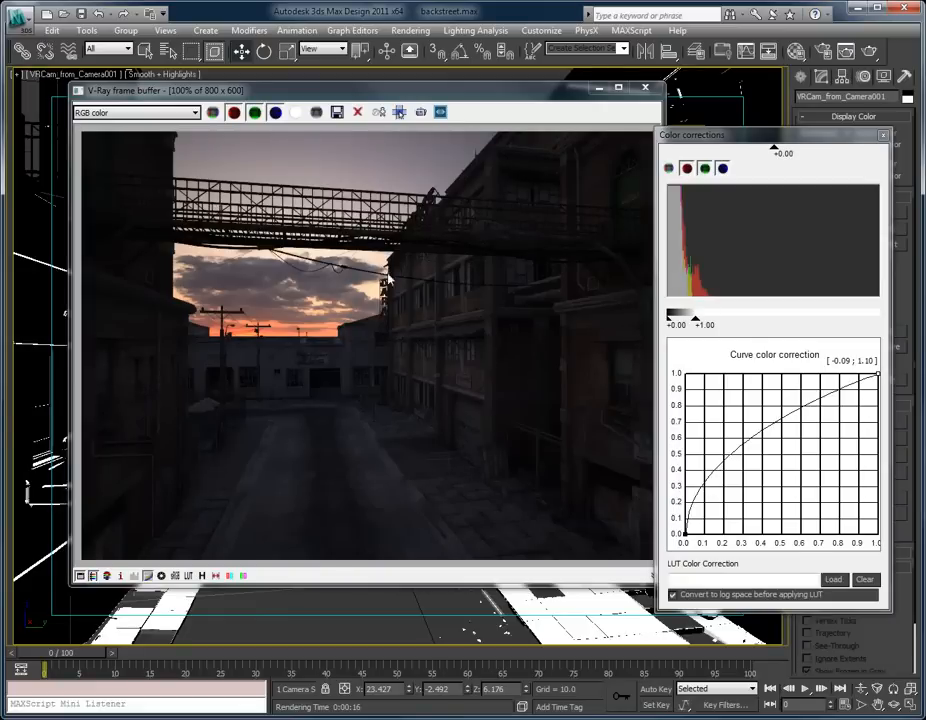
mouse_move(352, 284)
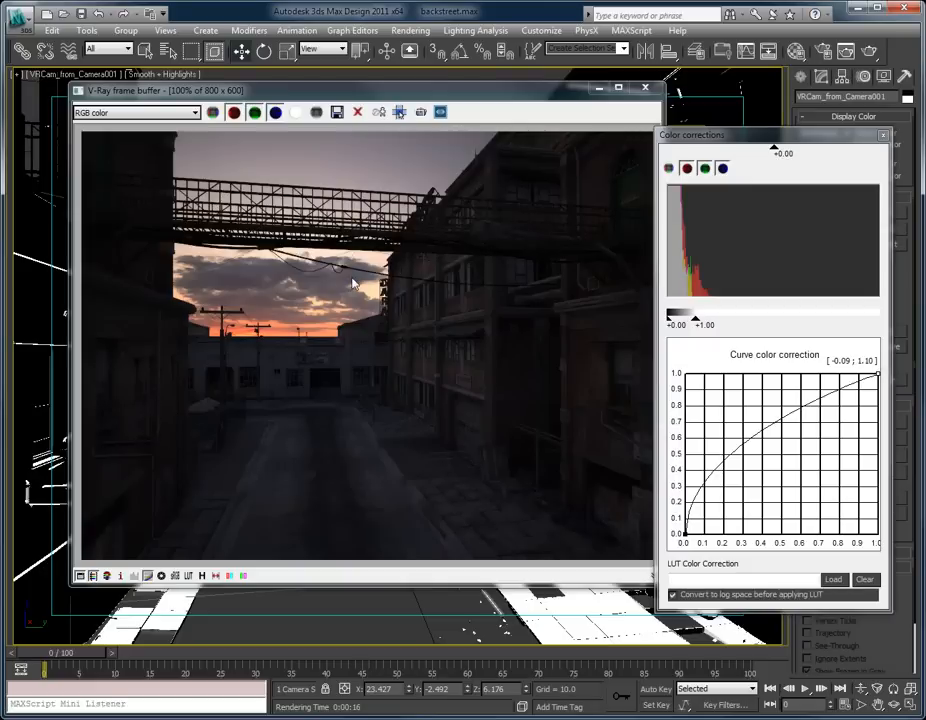
- Close the frame buffer, select VRaySun001 and bring back the full alley geometry around it
click(644, 88)
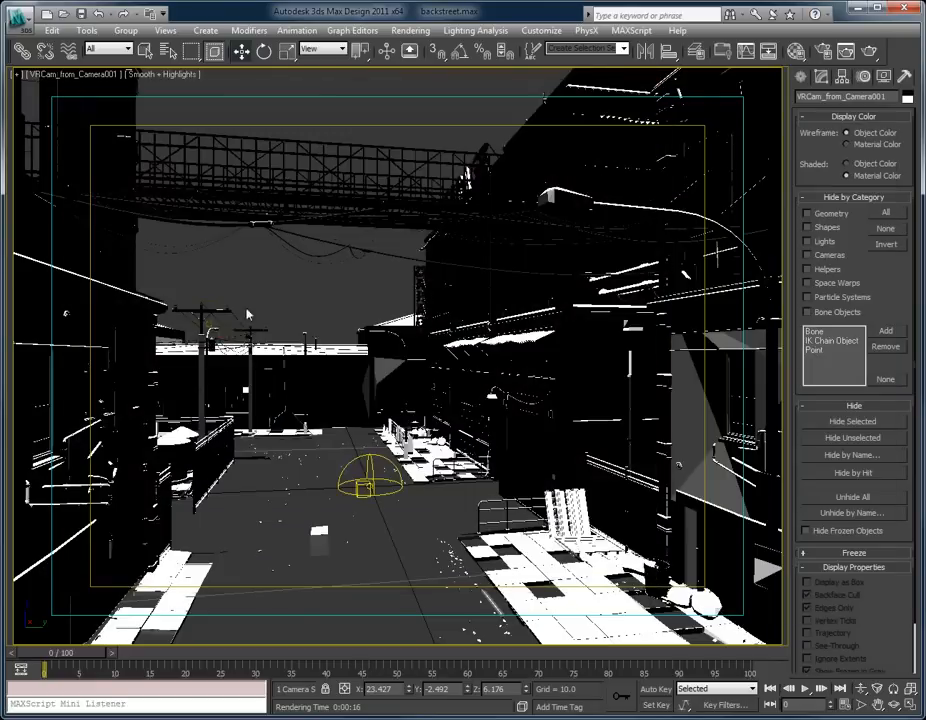
click(808, 240)
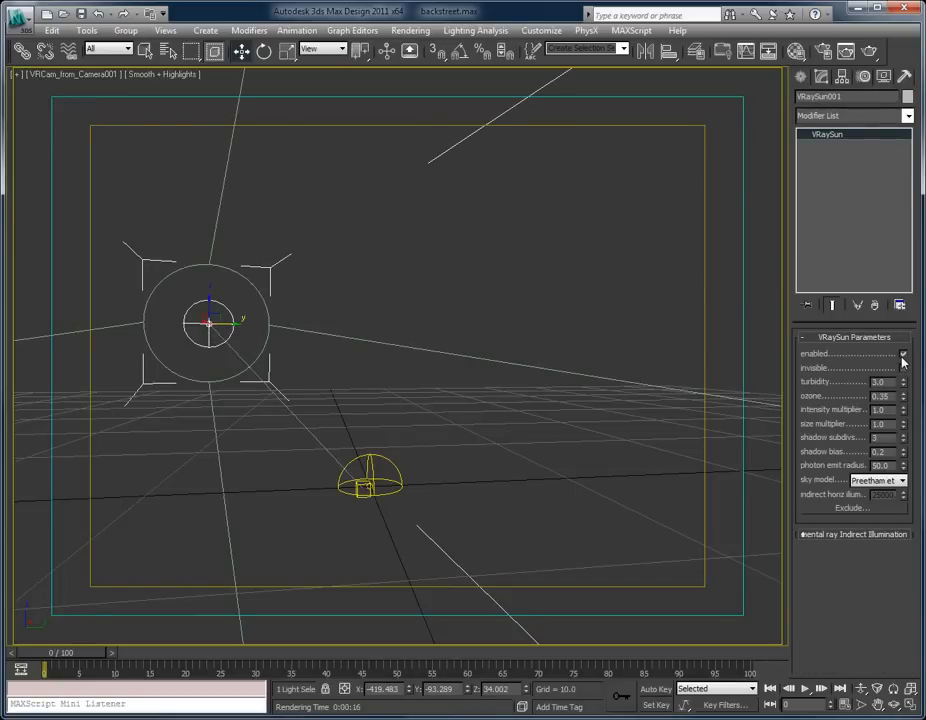
click(890, 76)
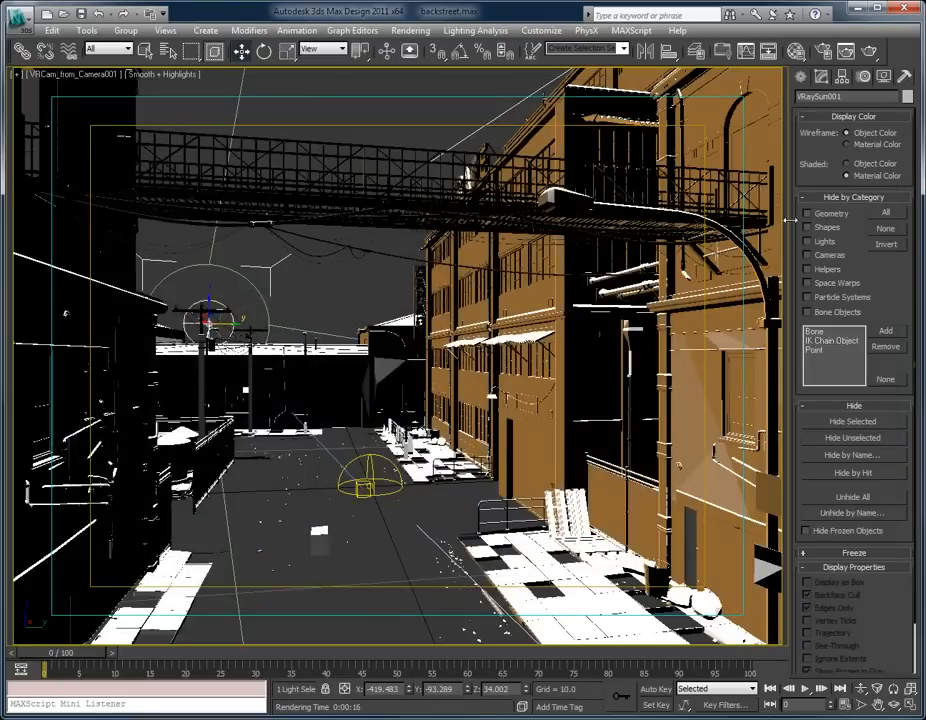
- Switch the V-Ray Sun's sky model to CIE Clear and retune its horizon illumination and intensity
click(820, 76)
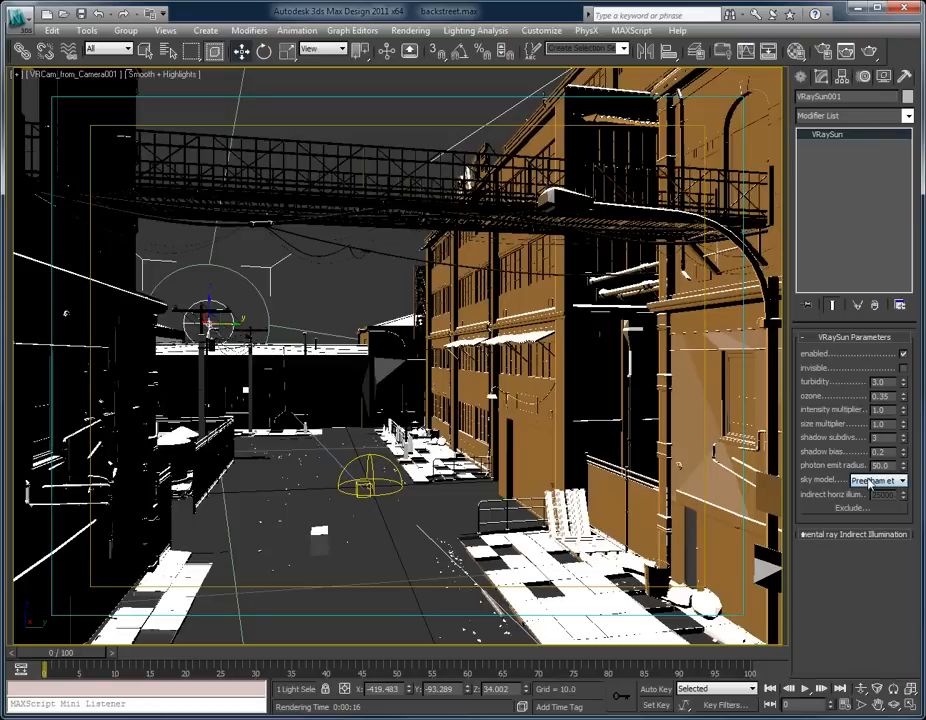
click(896, 480)
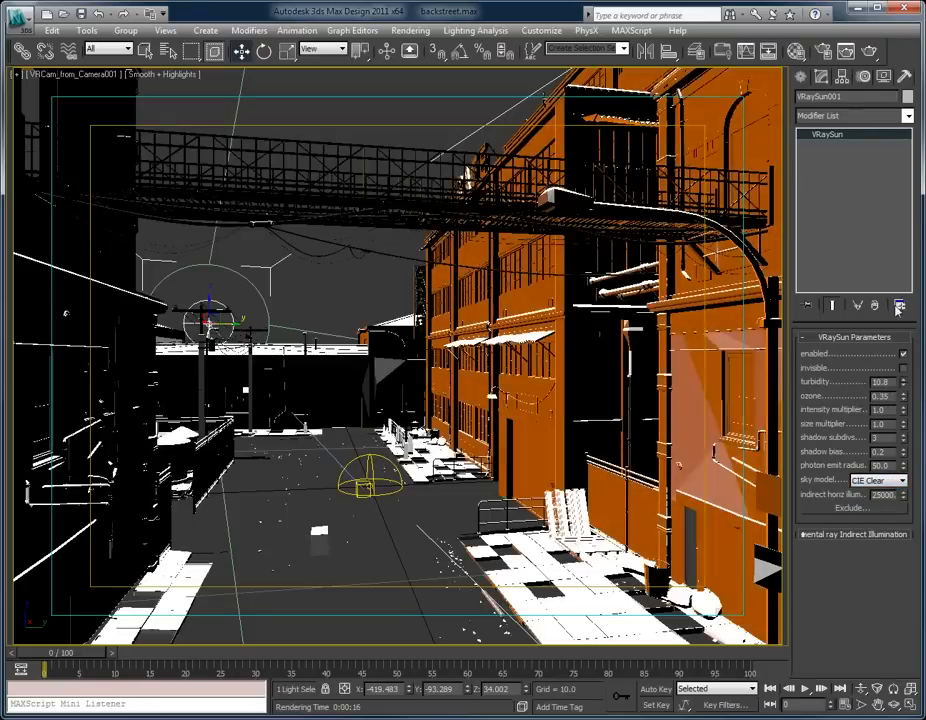
click(898, 376)
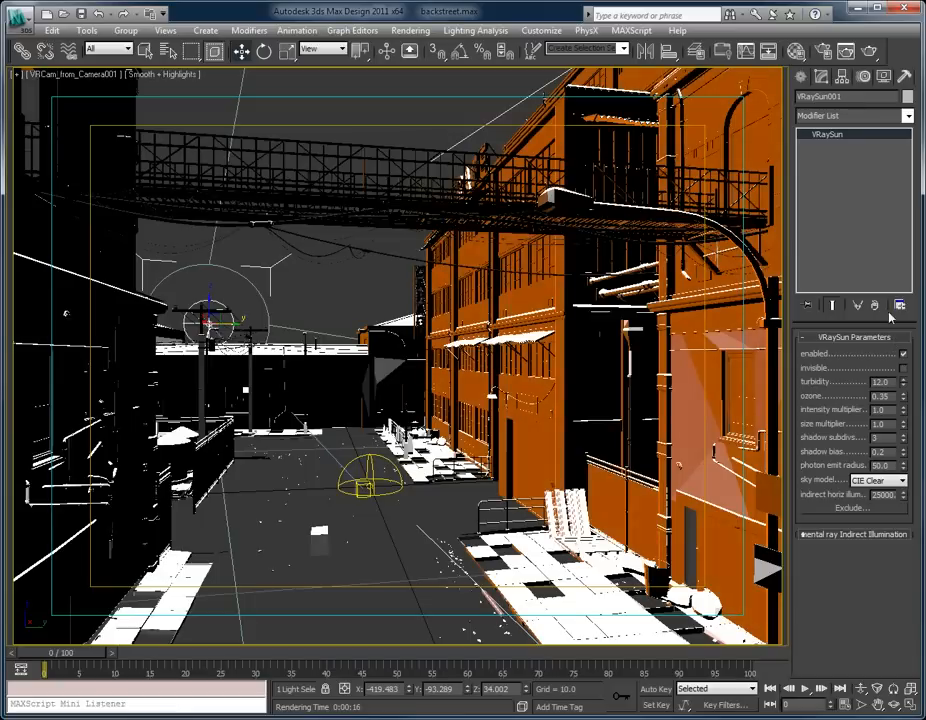
click(902, 380)
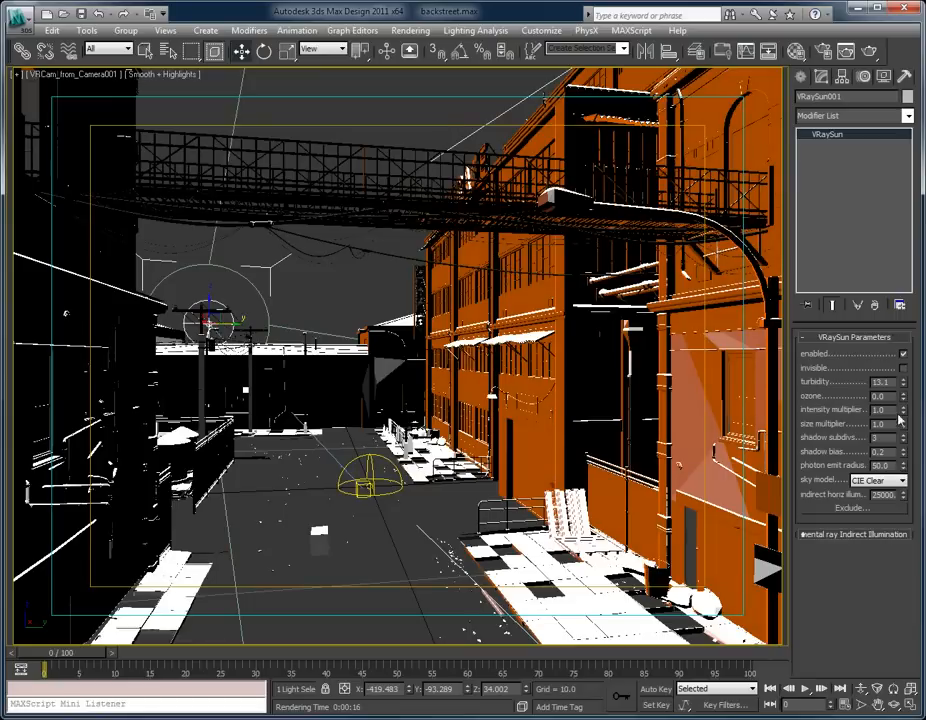
click(902, 380)
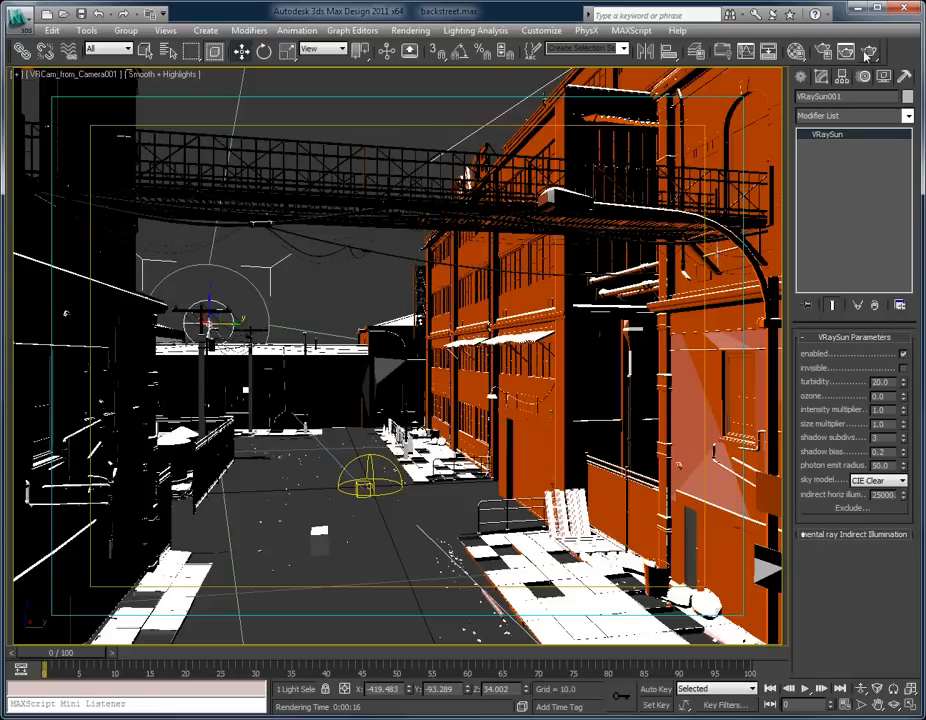
- Re-render the alley with the retuned sun
click(872, 52)
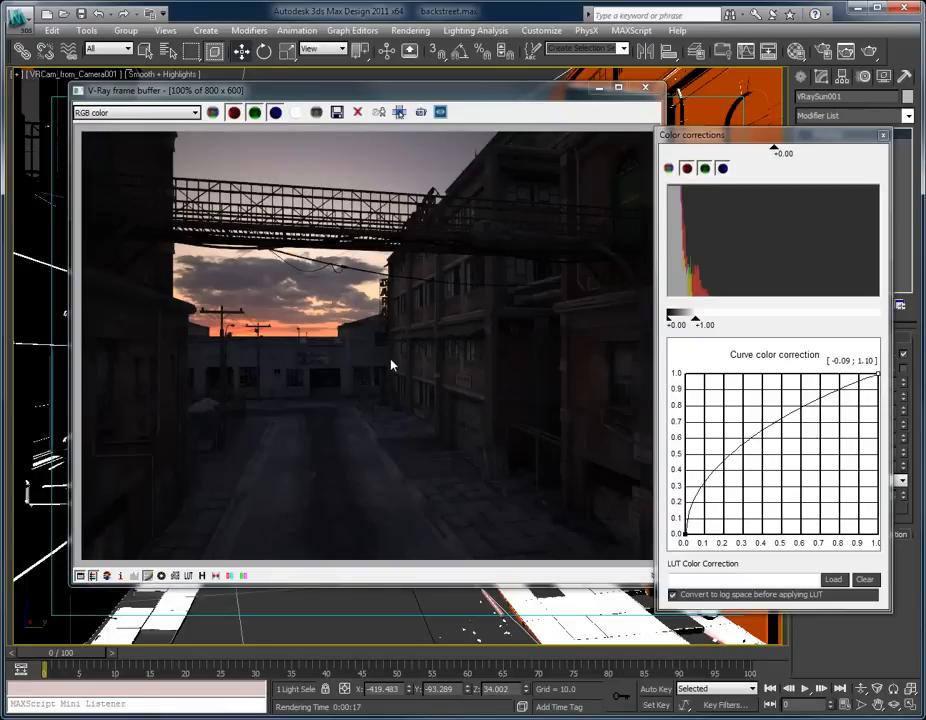
mouse_move(80, 576)
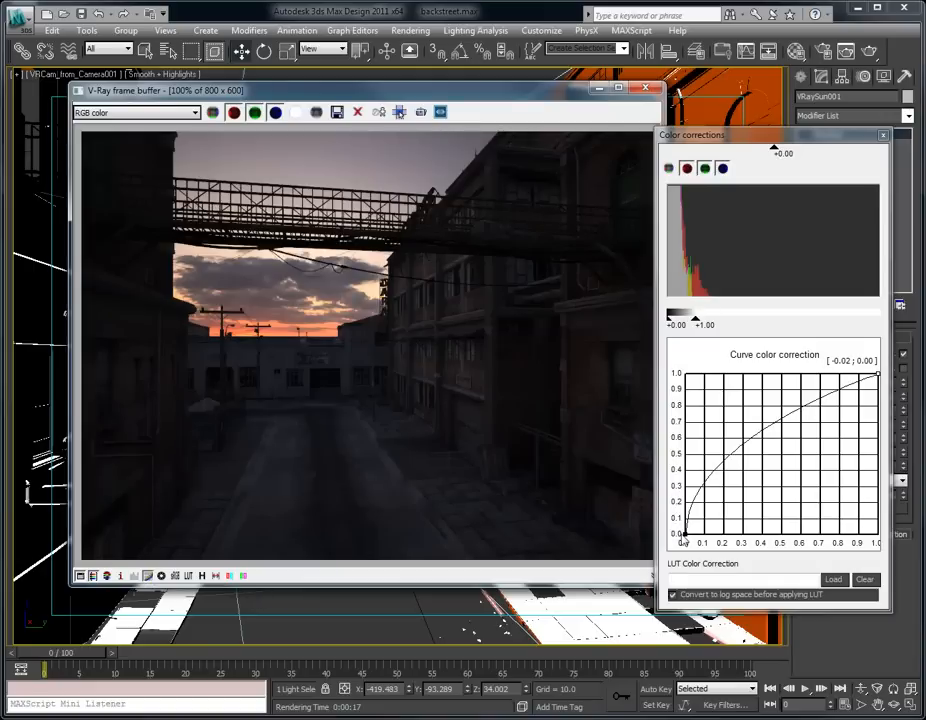
- Adjust a point on the V-Ray color-correction curve, then bring up the Gamma and LUT preferences
right_click(686, 536)
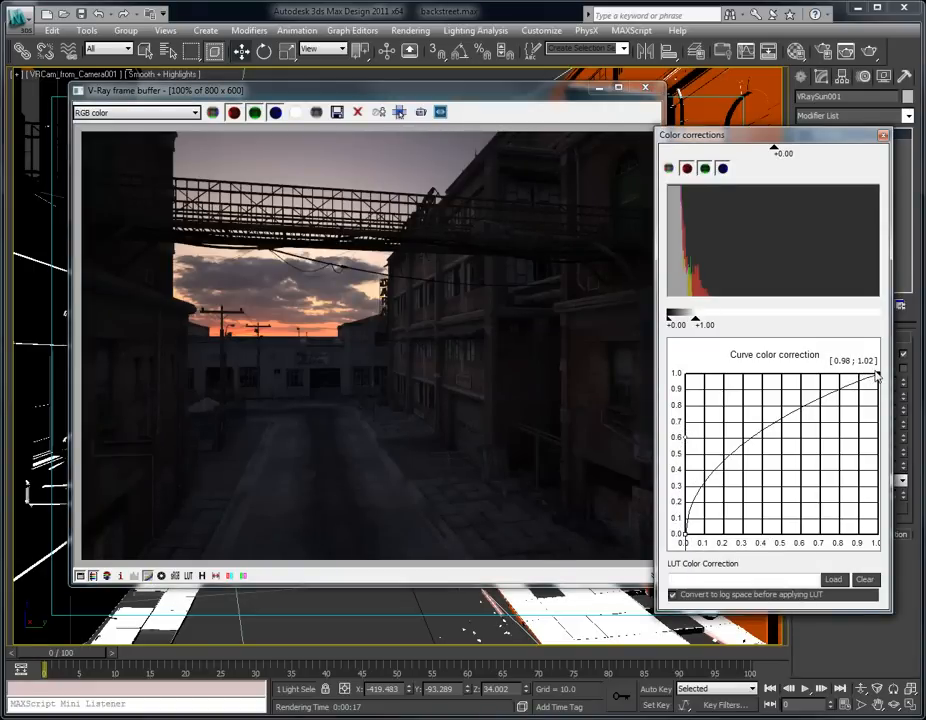
click(576, 30)
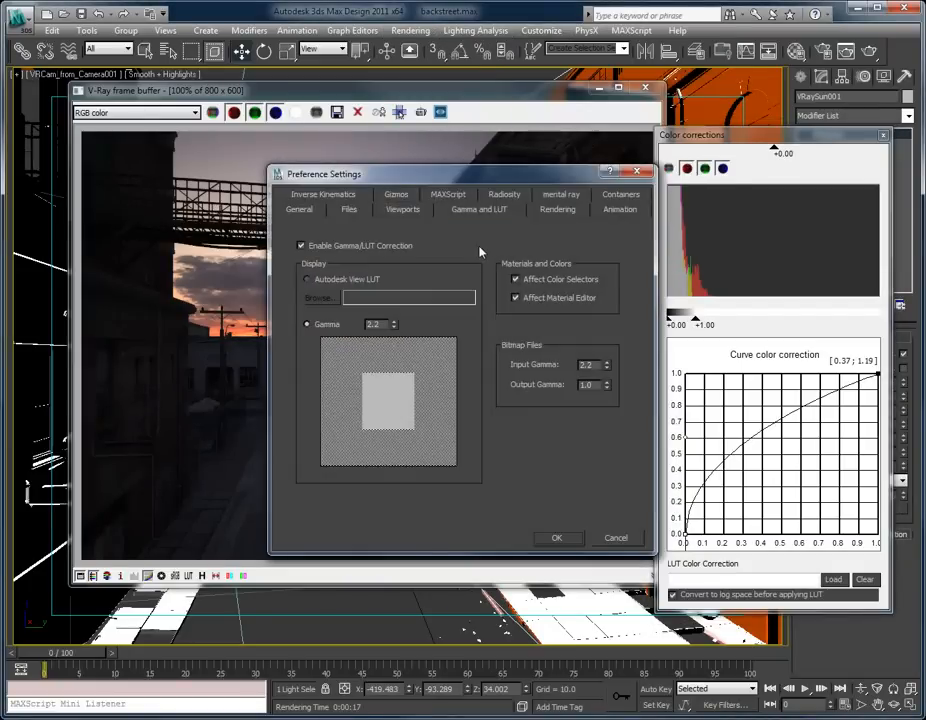
mouse_move(420, 332)
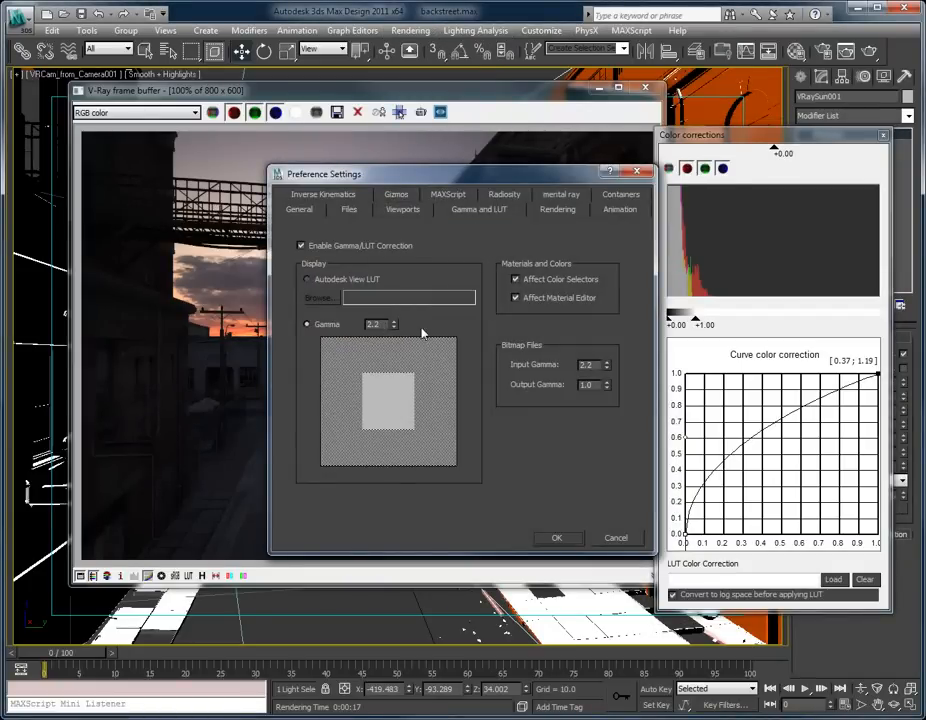
mouse_move(492, 352)
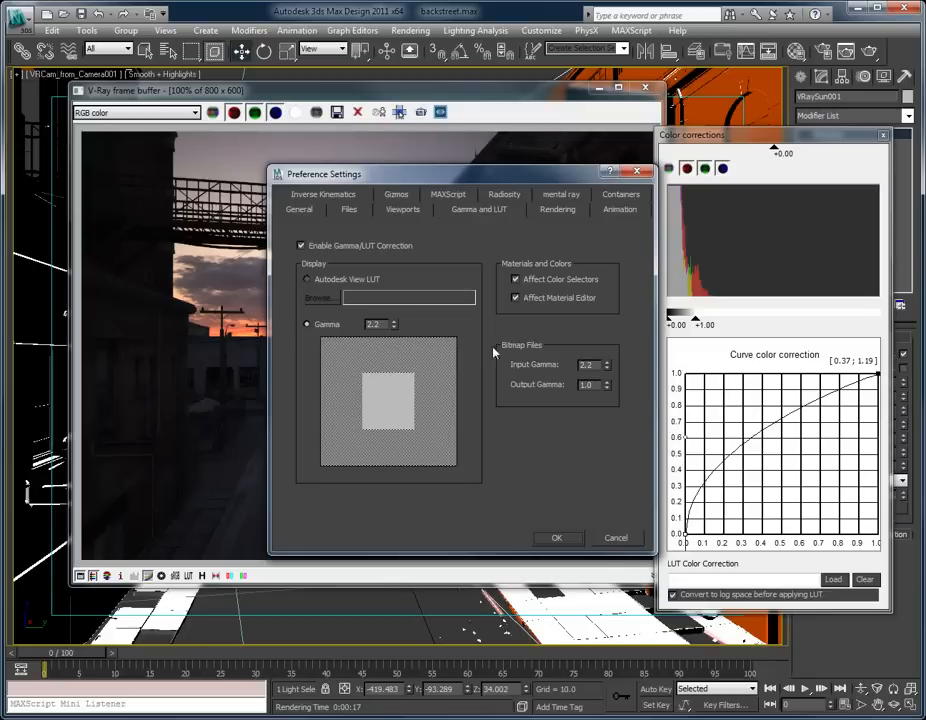
- Accept the gamma 2.2 preferences and return to the scene object list
click(558, 536)
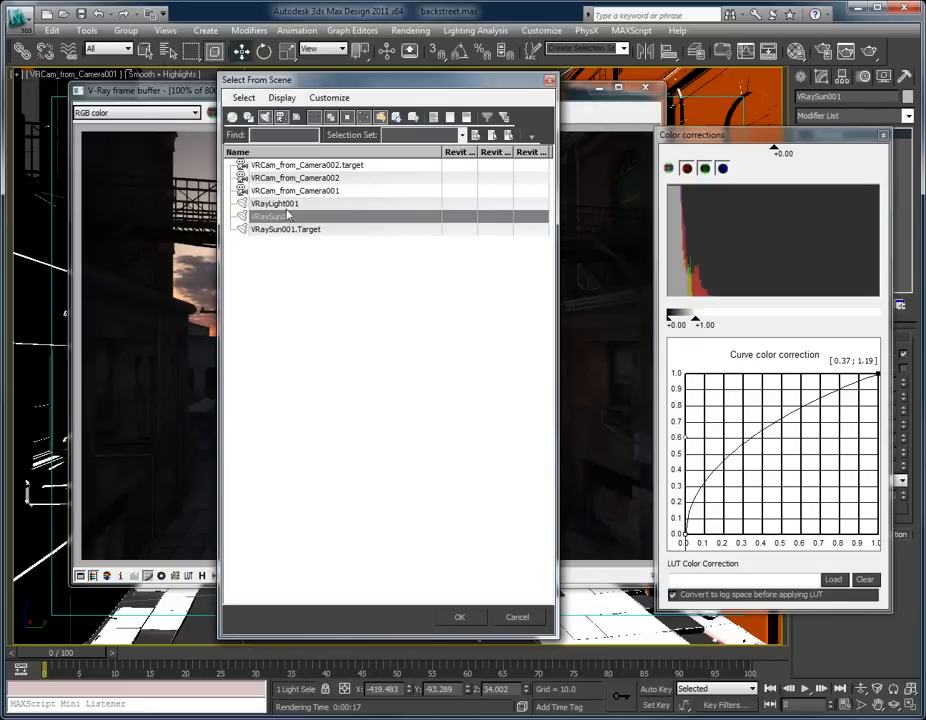
- Select VRCam_from_Camera001 and reach its VRayPhysicalCamera exposure parameters in the Modify panel
click(296, 192)
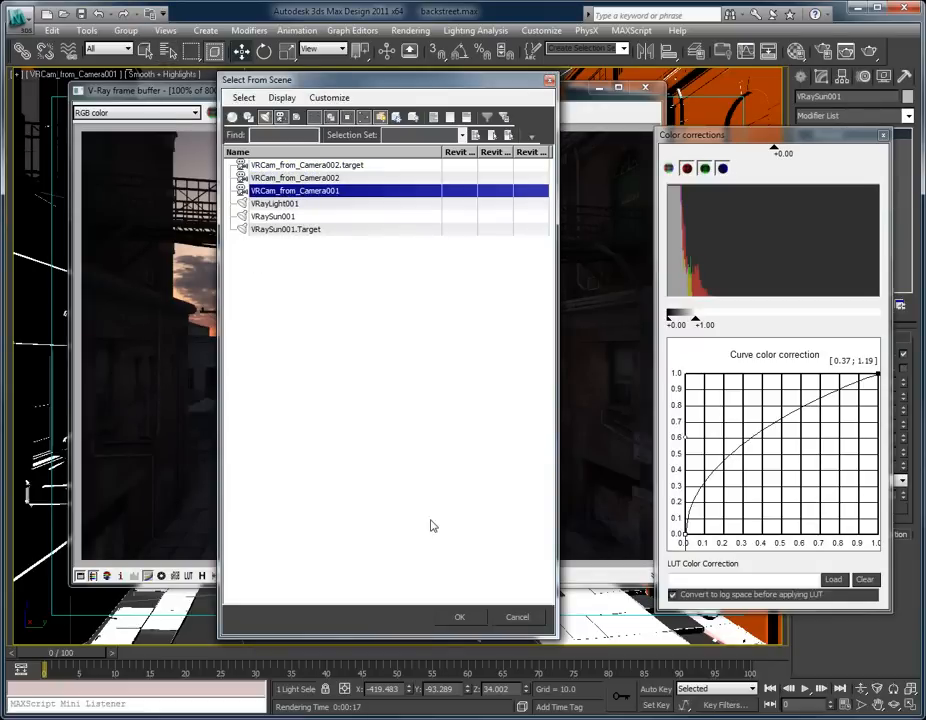
click(460, 616)
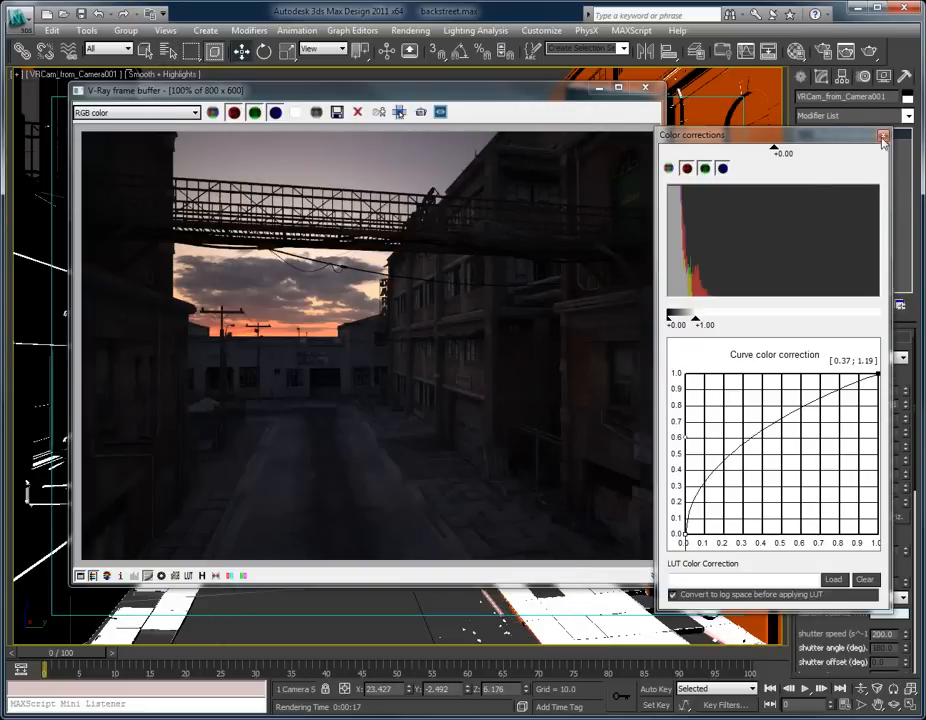
click(880, 138)
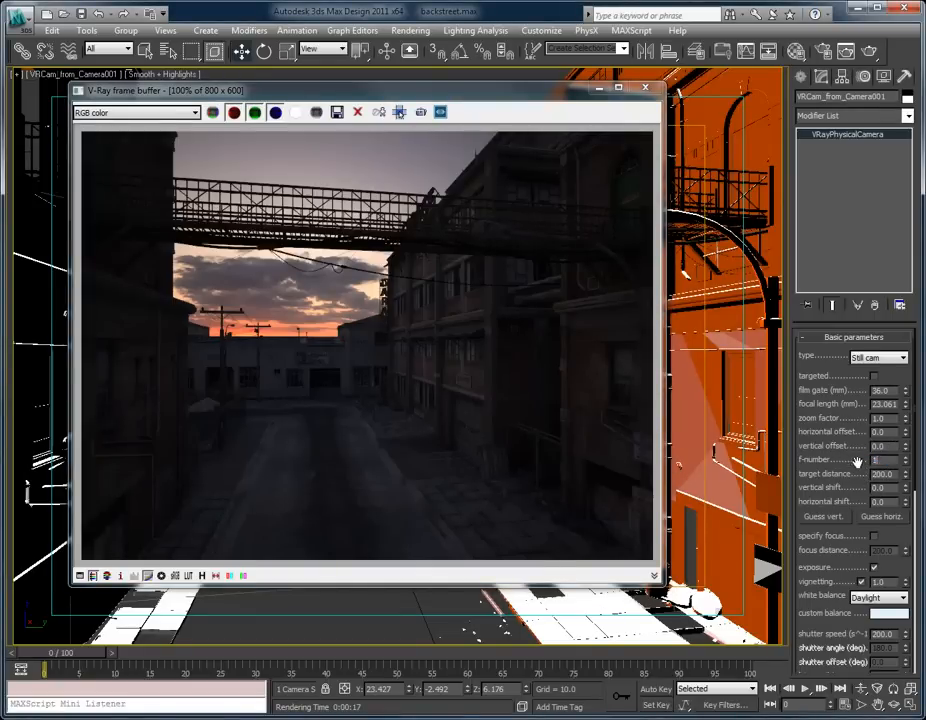
scroll(down, 3)
text(16)
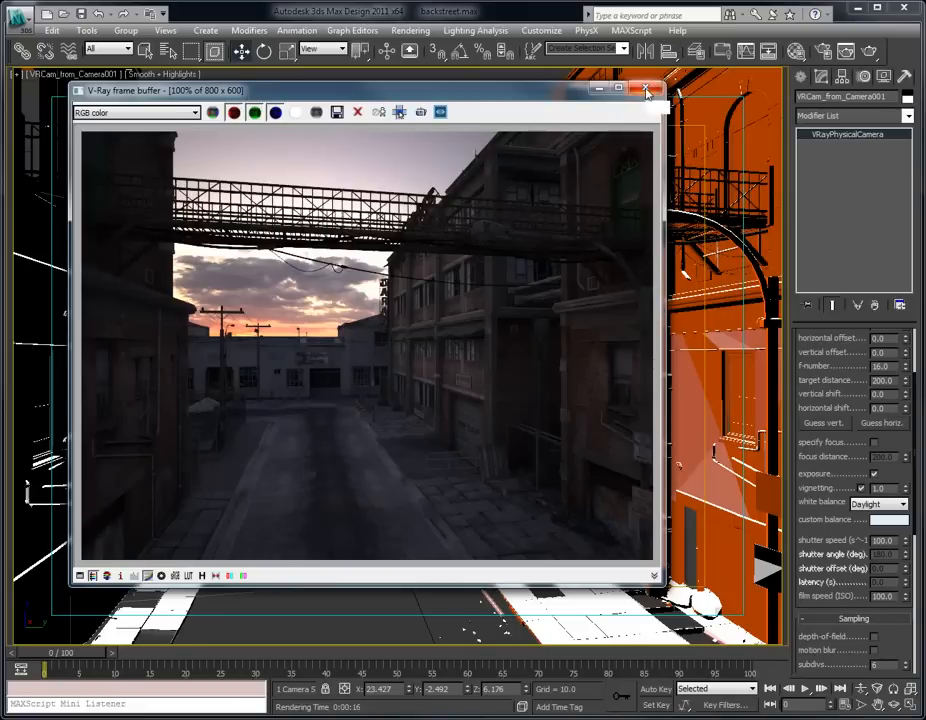
mouse_move(644, 90)
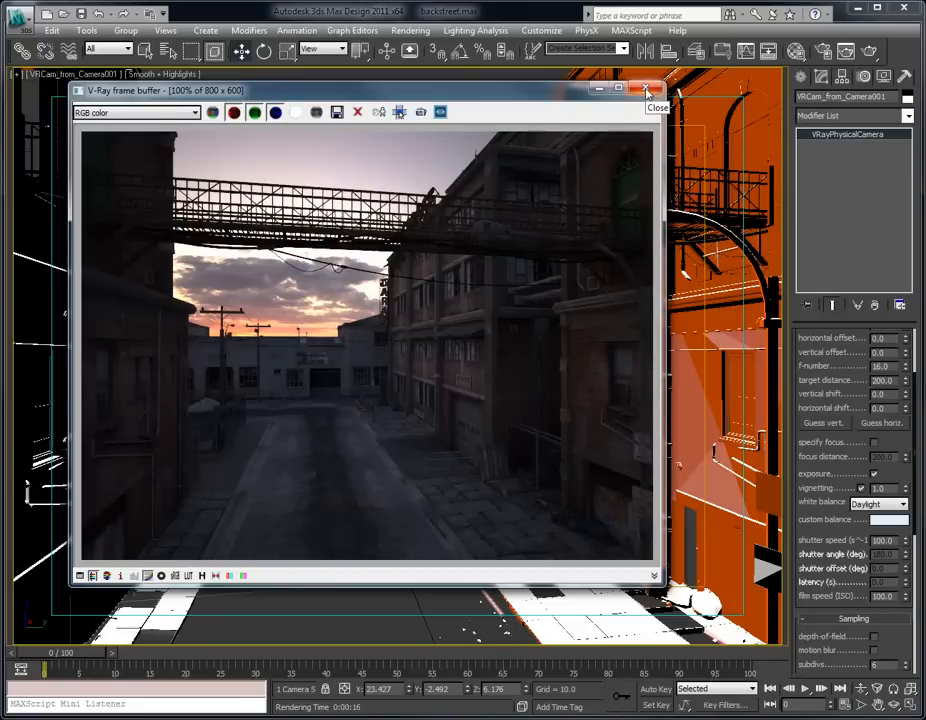